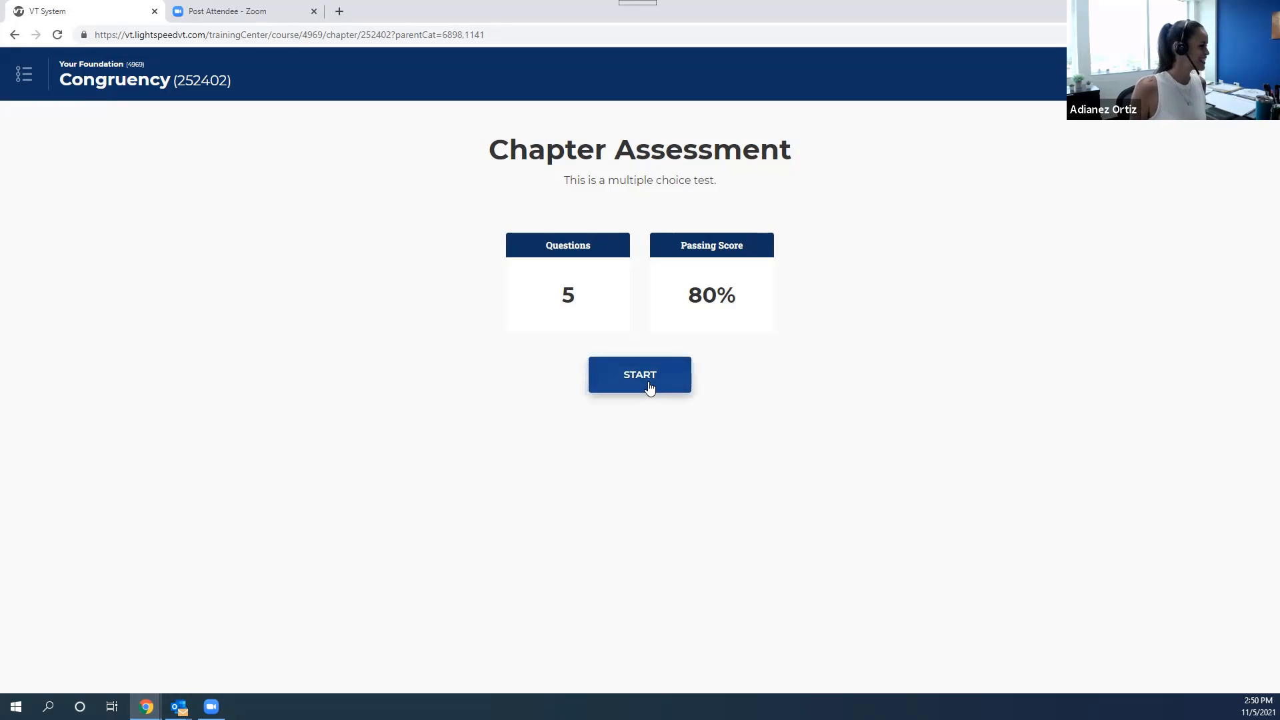
Step: Start the five-question Congruency chapter assessment from the Chapter Assessment page
left_click(639, 374)
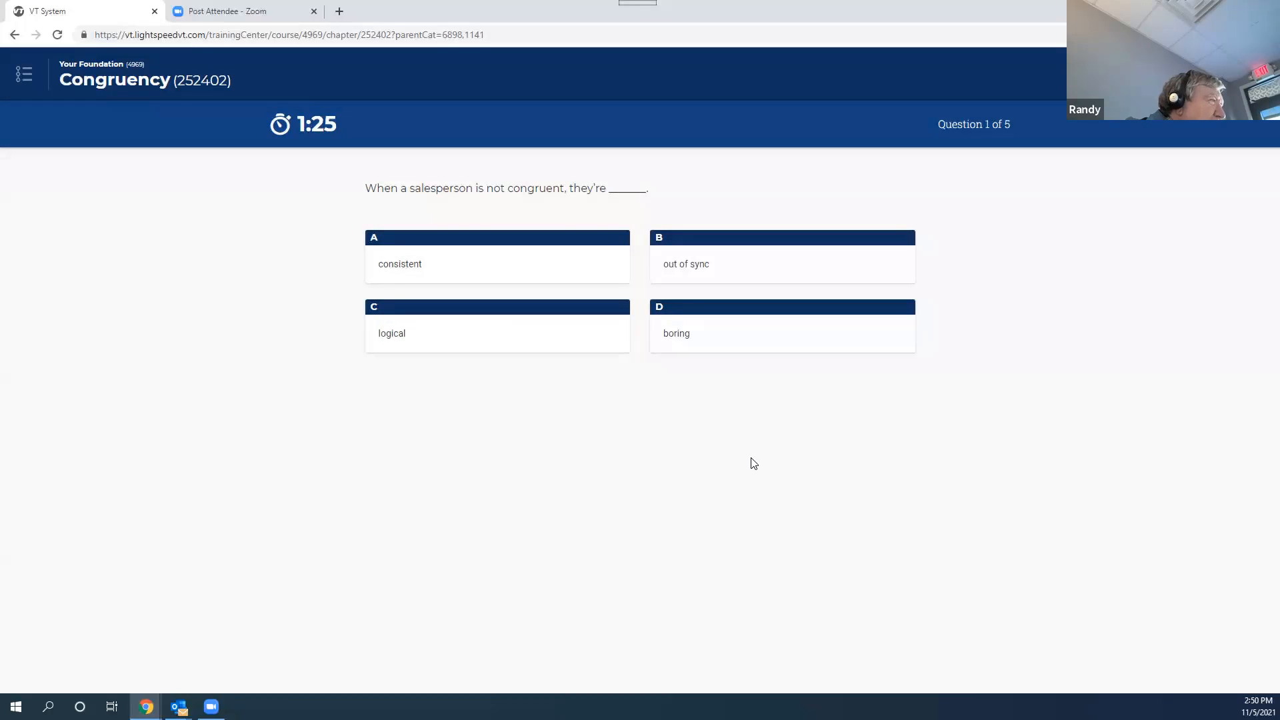
Step: Answer question 1 with option B, "out of sync"
left_click(781, 265)
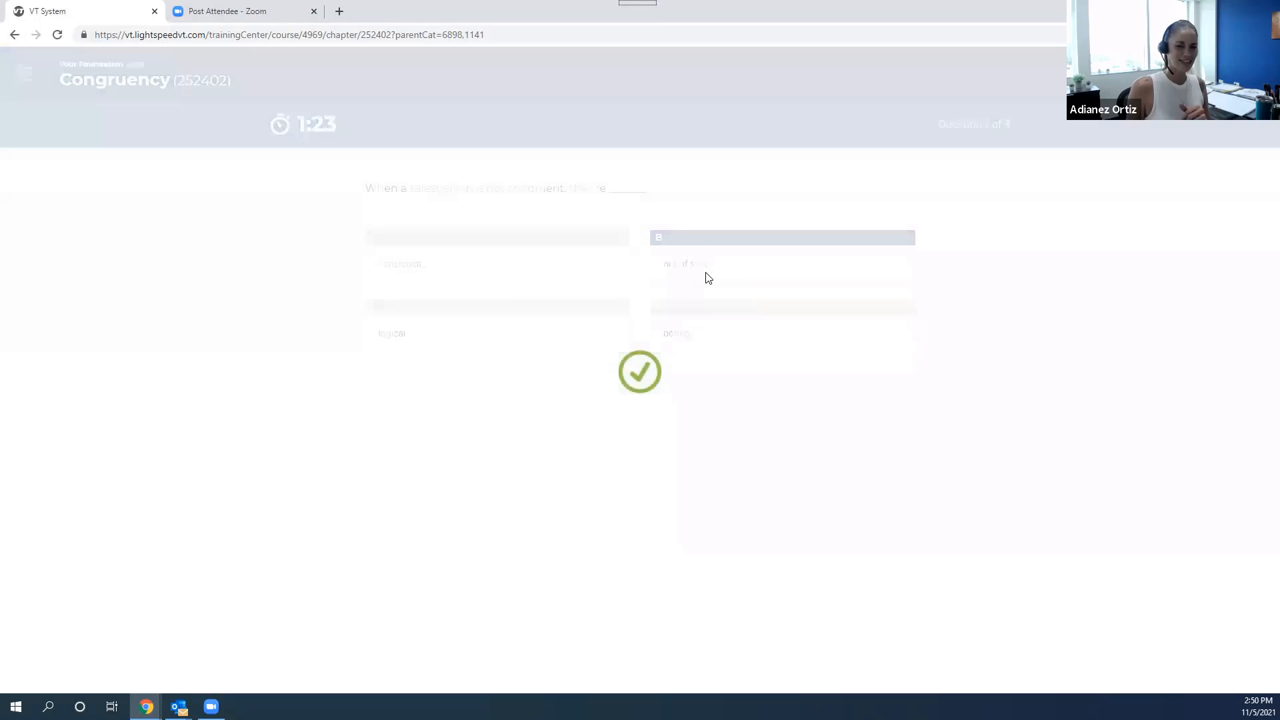